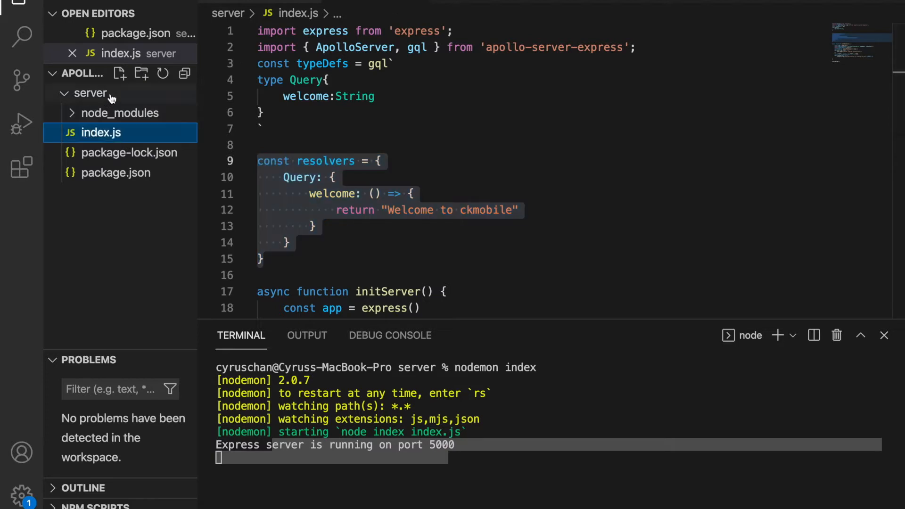
Create typeDefs.js in the server folder and move the Query type definitions into it
click(119, 73)
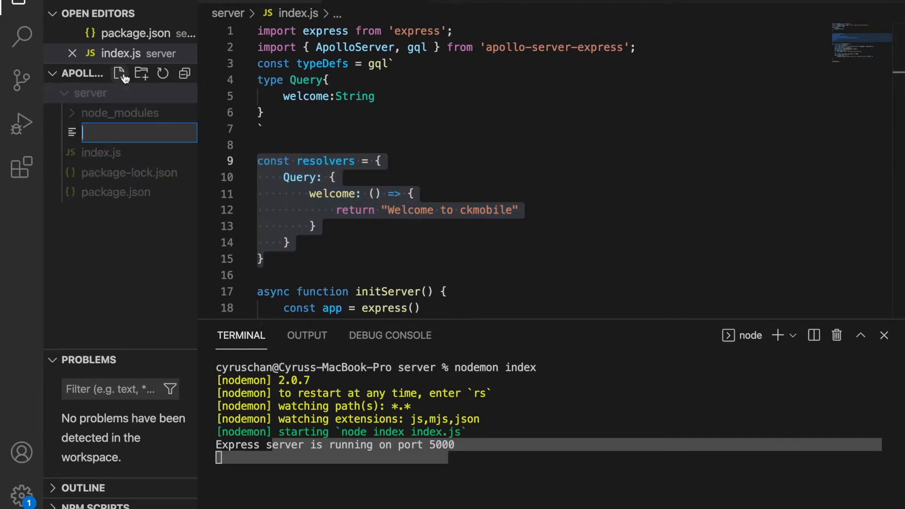
text(typeDefs.js)
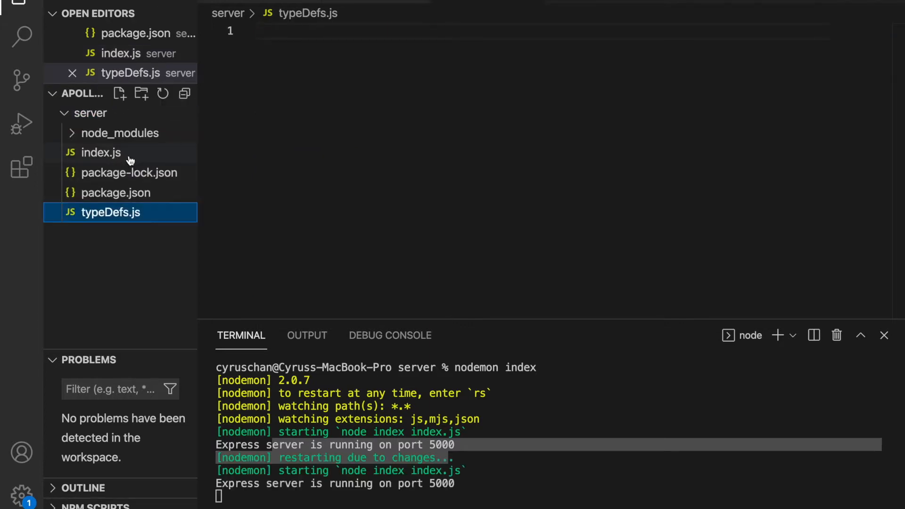
click(101, 153)
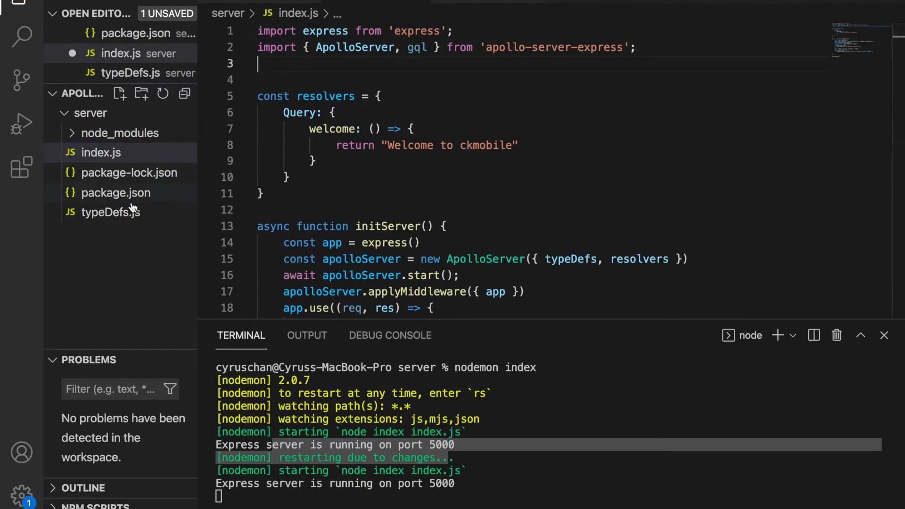
click(109, 212)
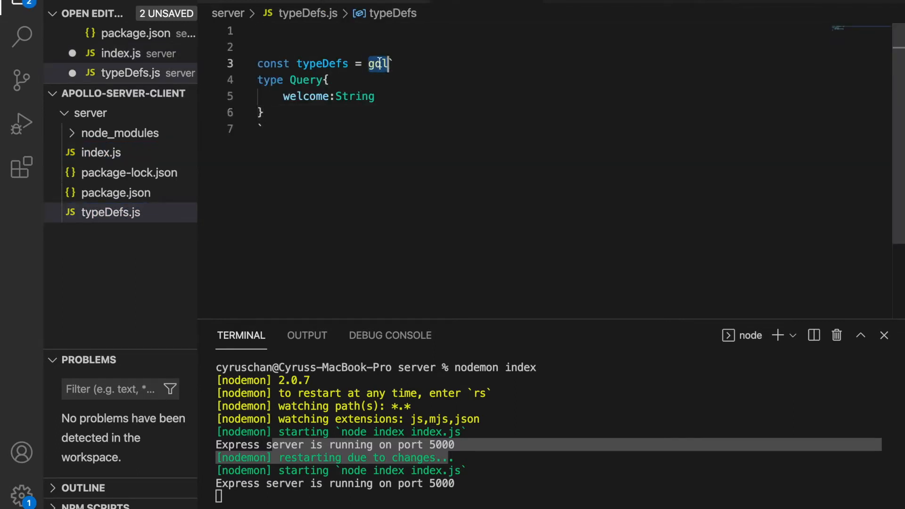
Add the gql import from 'apollo-server-express' and 'export default typeDefs' to typeDefs.js
click(102, 152)
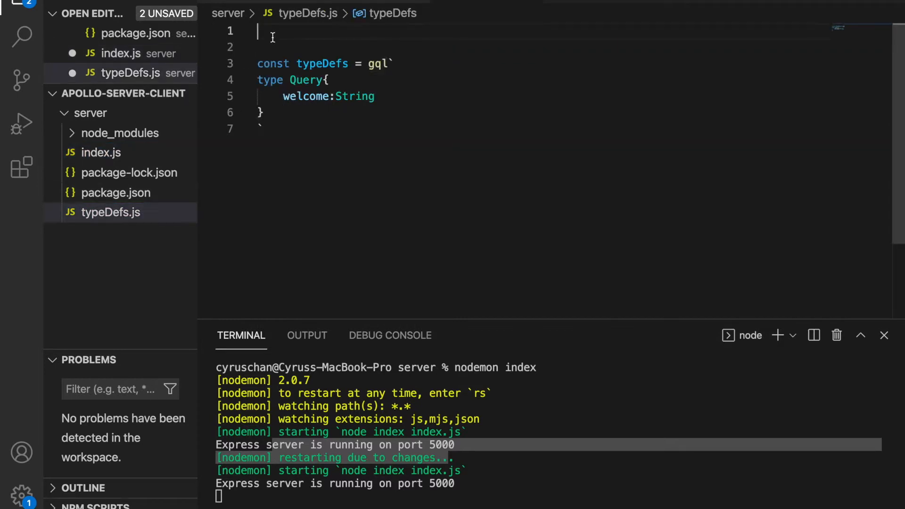
text(import { ApolloServer, gql } from 'apollo-server-express';)
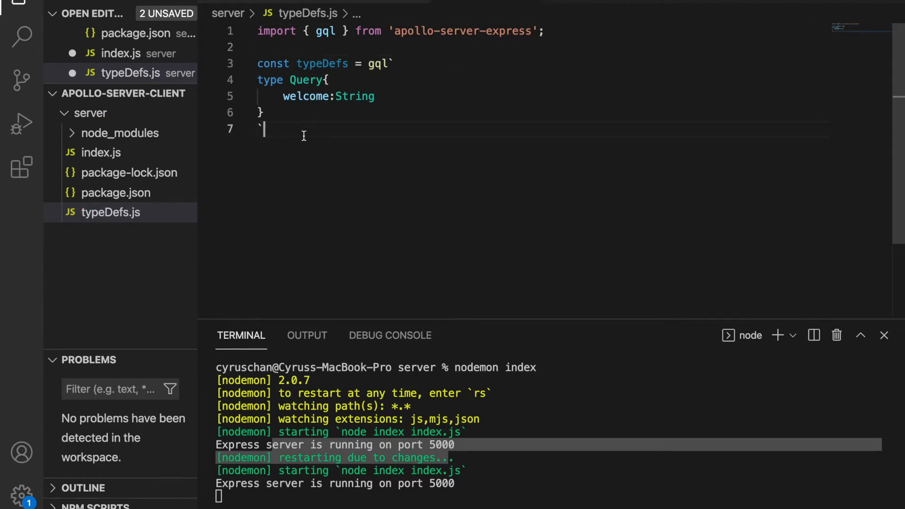
text(export d)
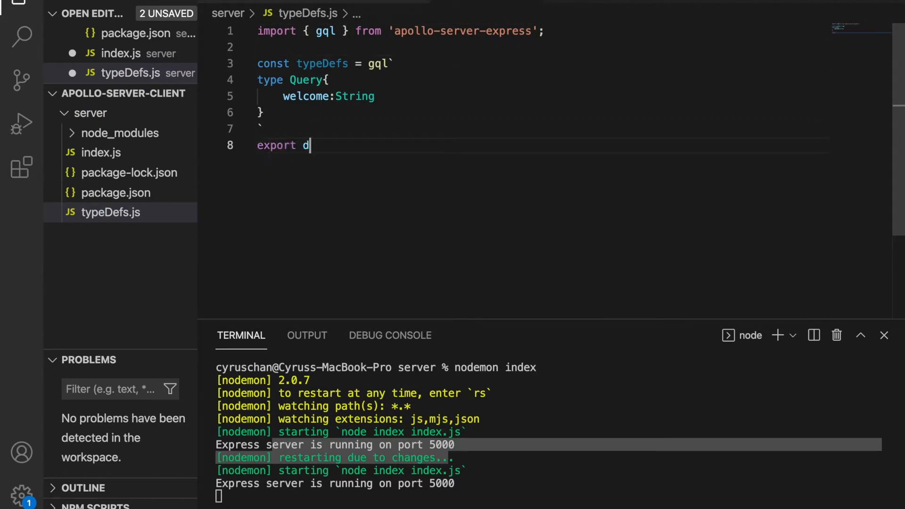
text(efault)
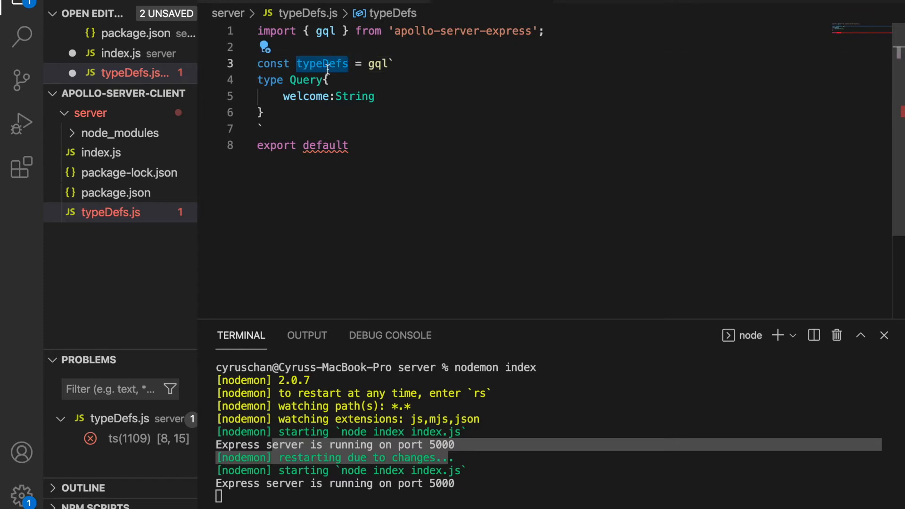
text(typeDefs)
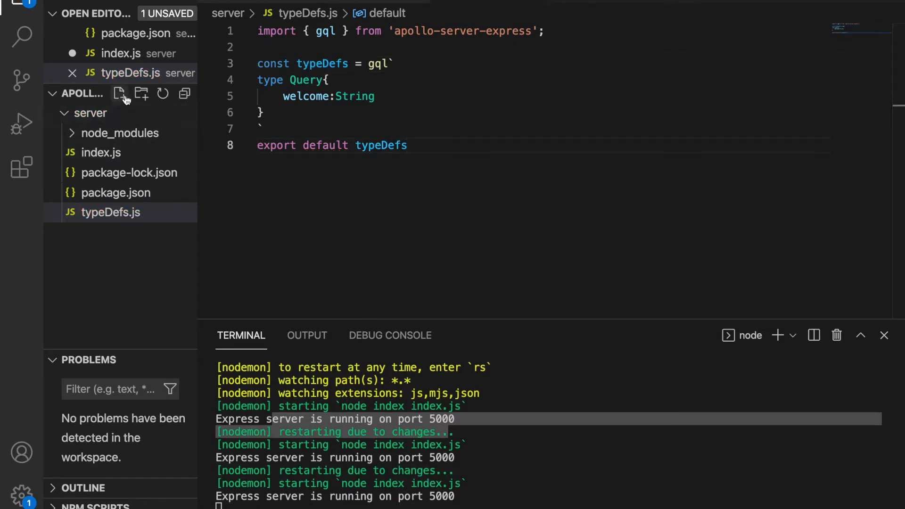
Create resolvers.js holding the resolvers object with 'export default resolvers;' and return to index.js
click(109, 212)
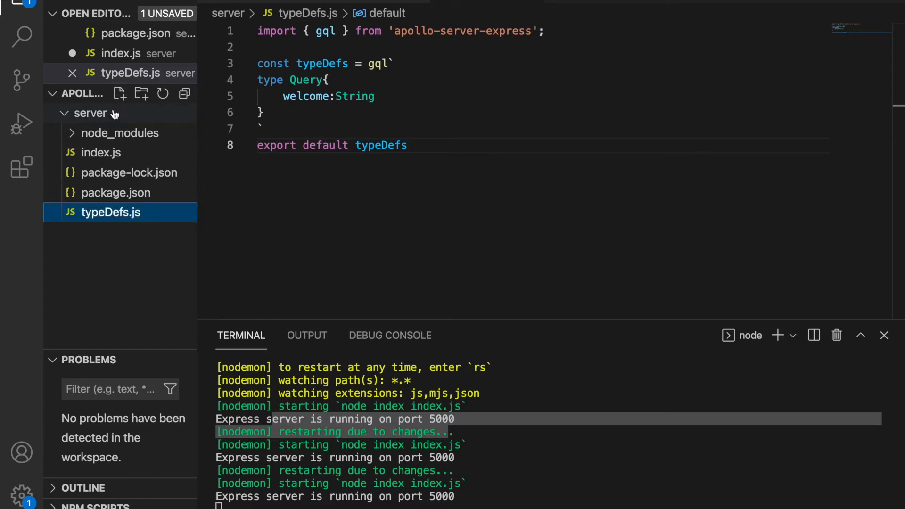
click(120, 94)
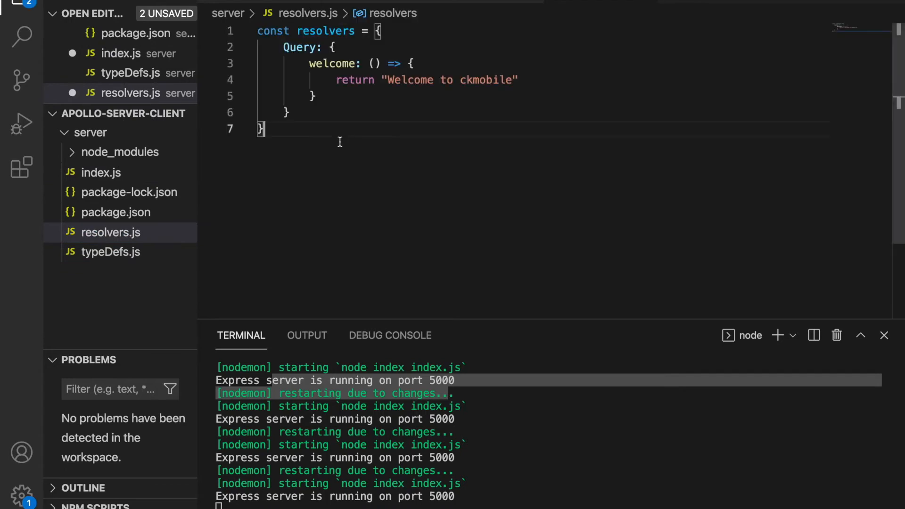
text(expor)
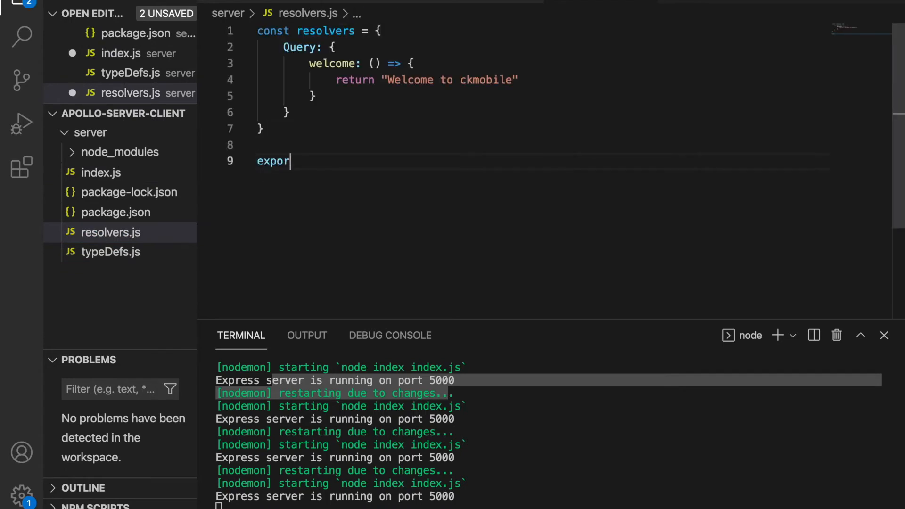
text(t default)
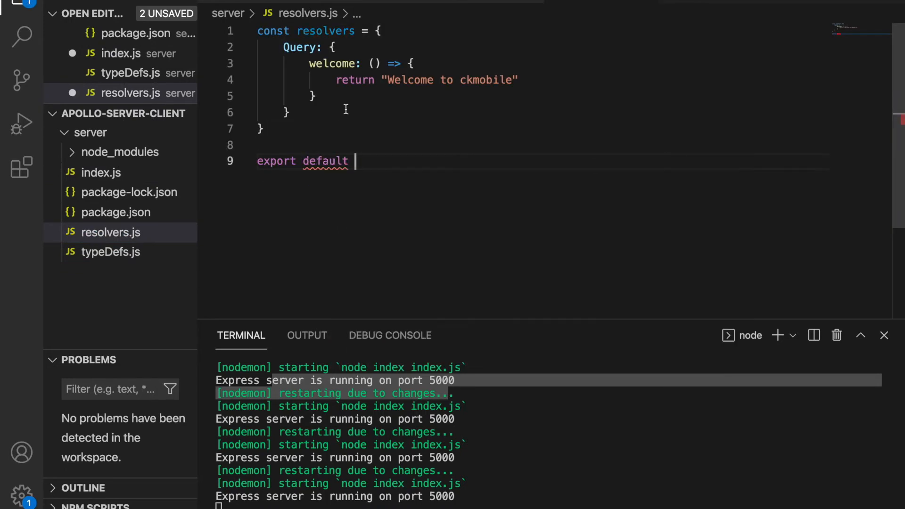
text(resolvers;)
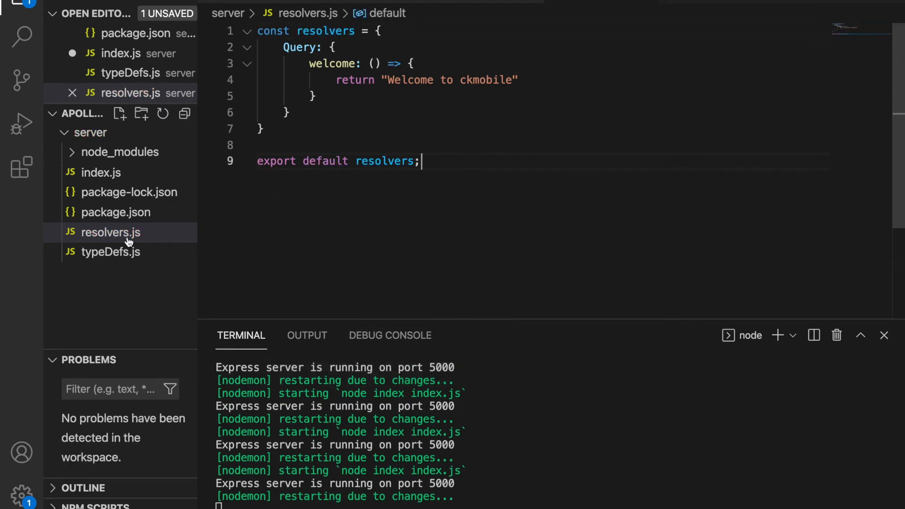
click(99, 172)
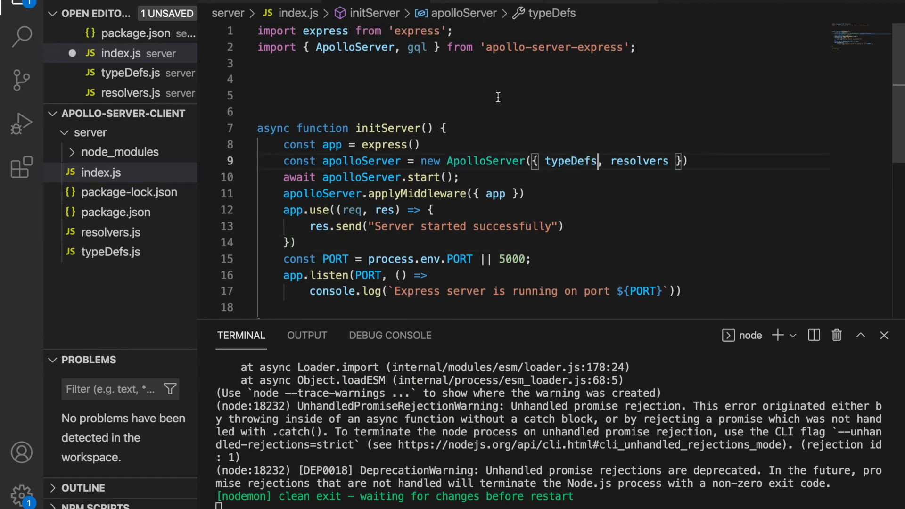
Add "import typeDefs from './typeDefs.js';" on line 3 of index.js
text(import typeDefs from ')
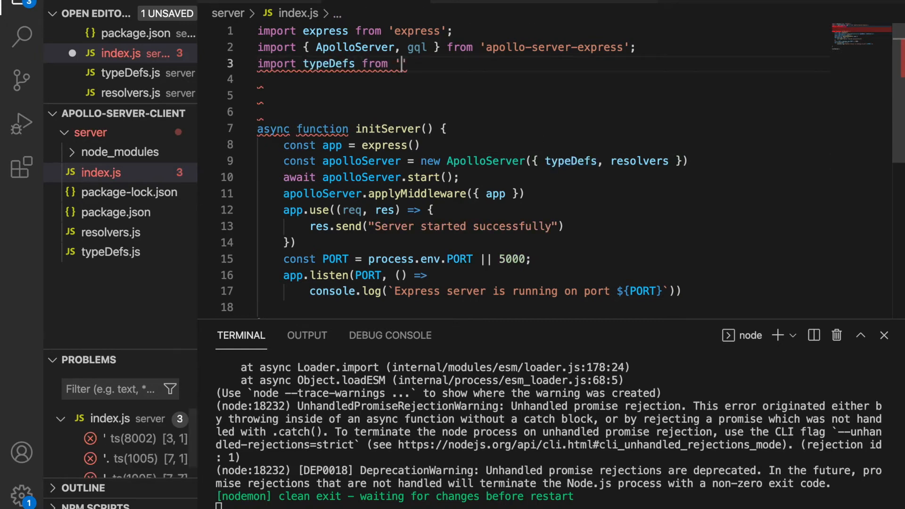
text(./typeDefs.)
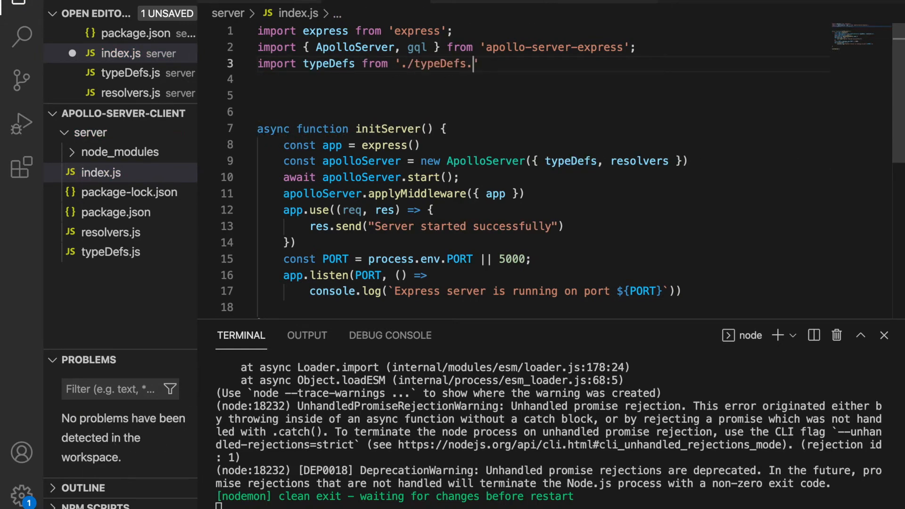
text(js';)
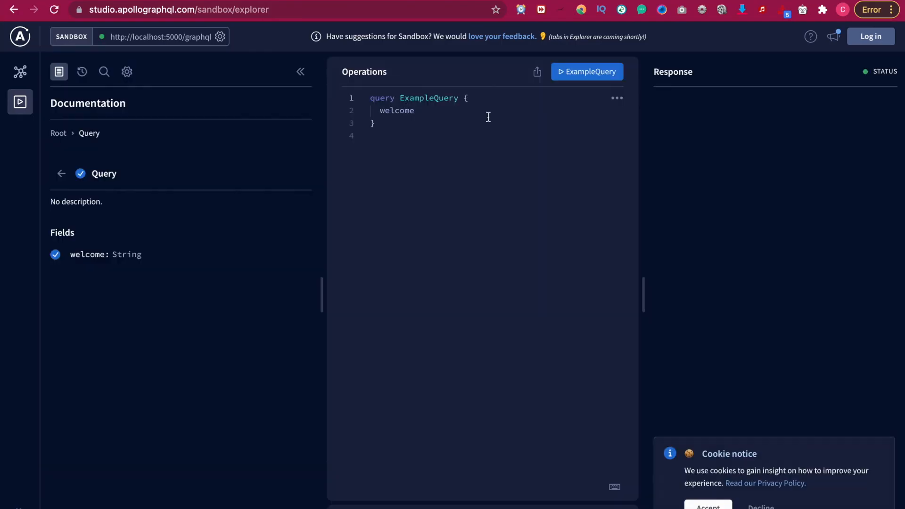
Run ExampleQuery in Sandbox and see "Welcome to ckmobile" returned with status 200
click(586, 72)
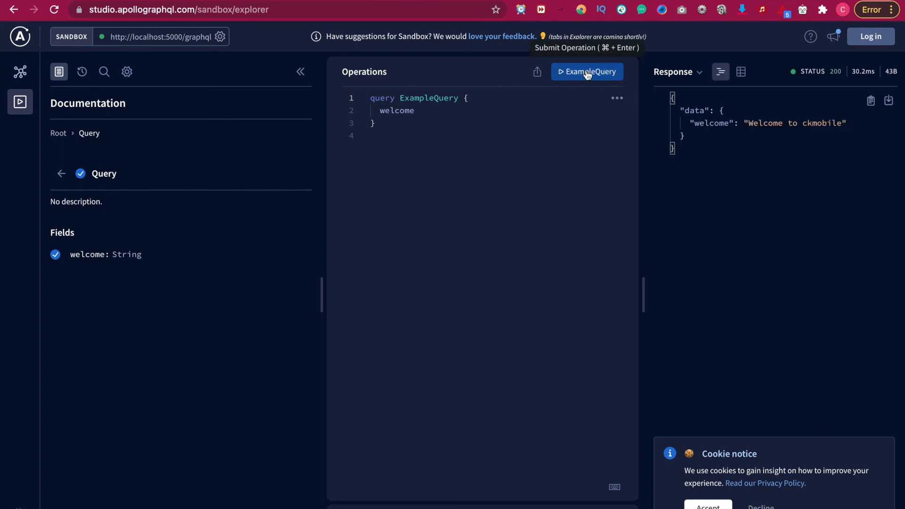